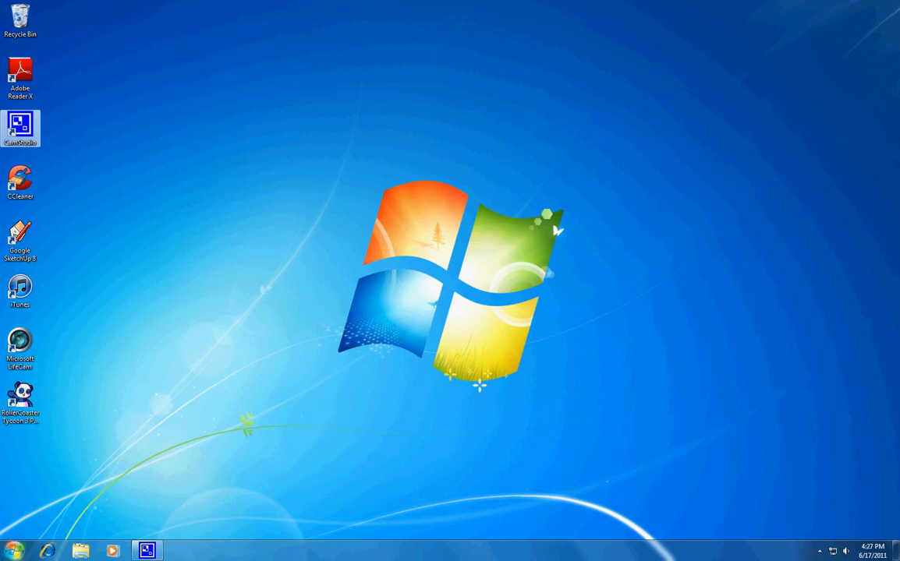
mouse_move(349, 197)
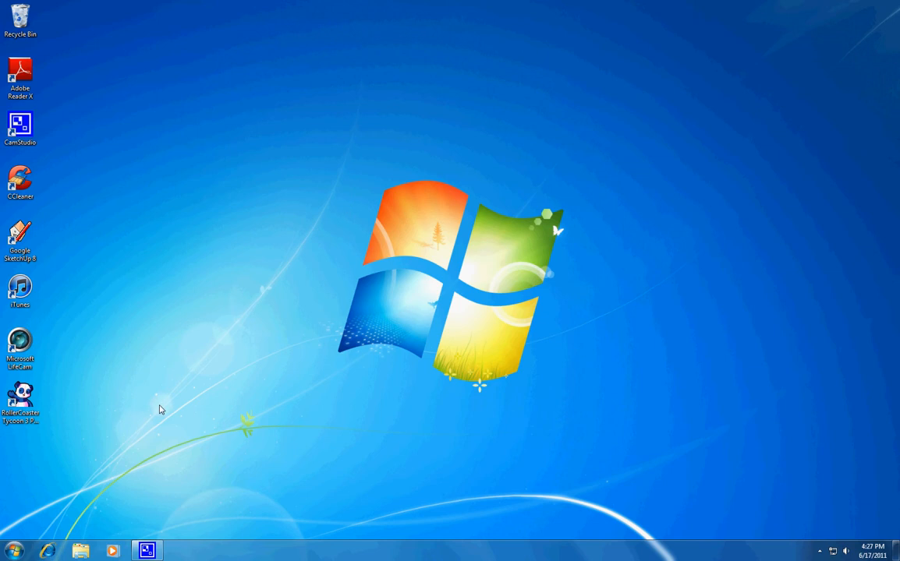
mouse_move(184, 527)
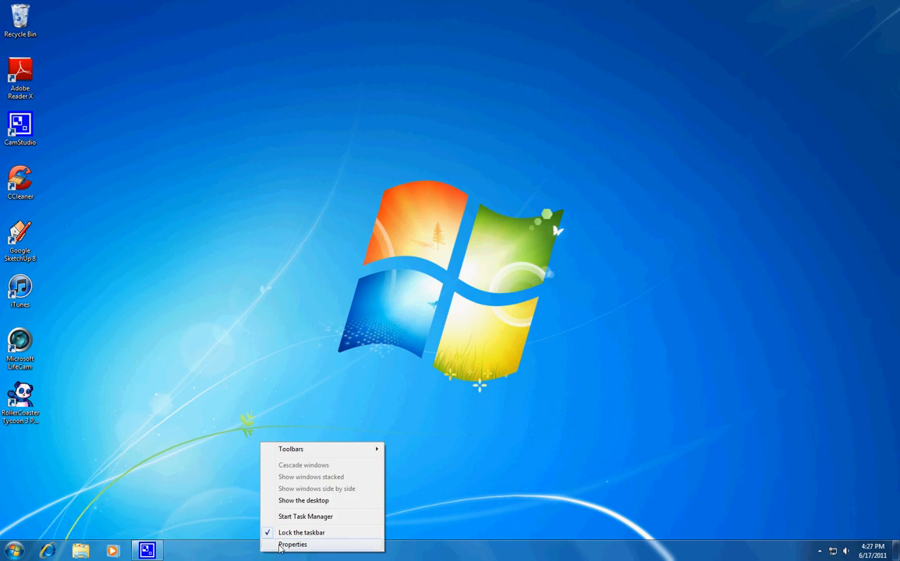
Reach the Start Menu page of the Taskbar and Start Menu Properties dialog.
click(293, 545)
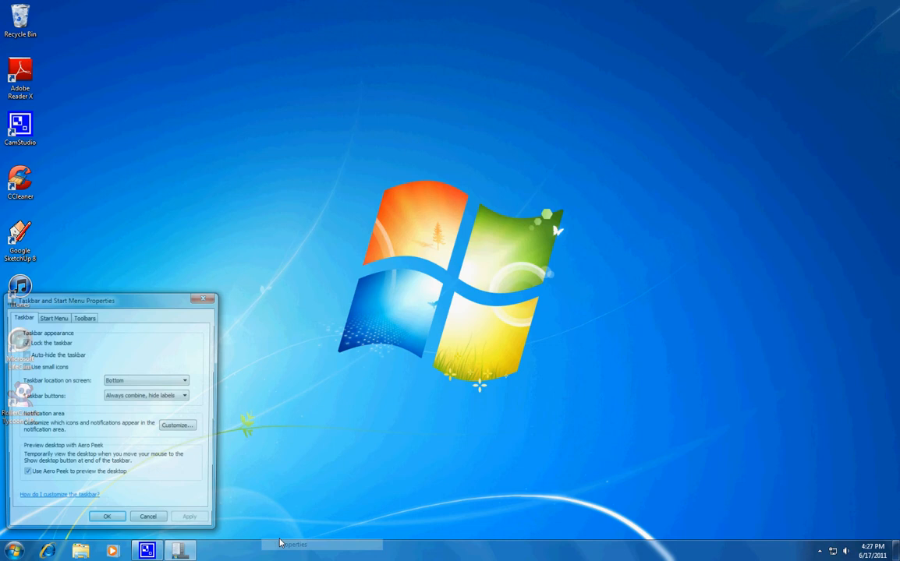
click(53, 318)
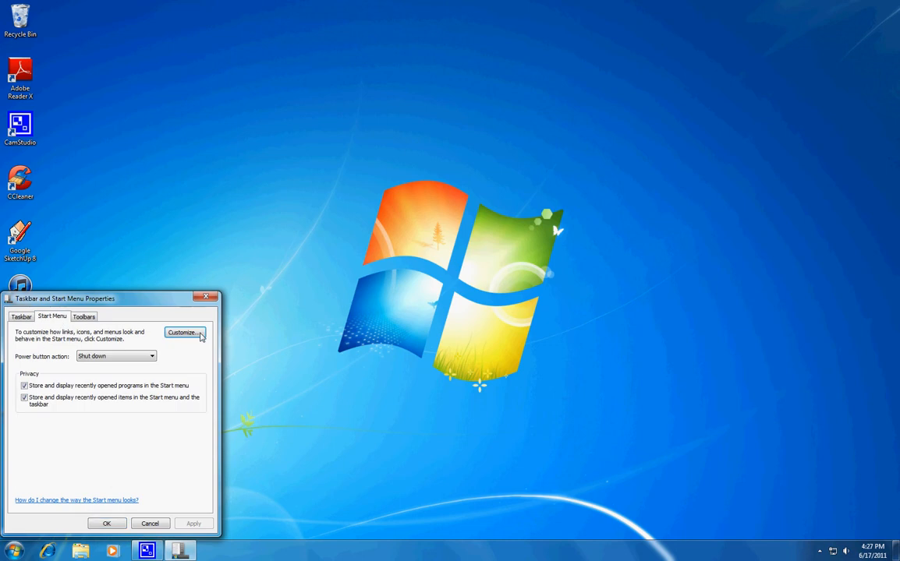
Enable the Run command in the Start menu customization list and confirm.
click(183, 334)
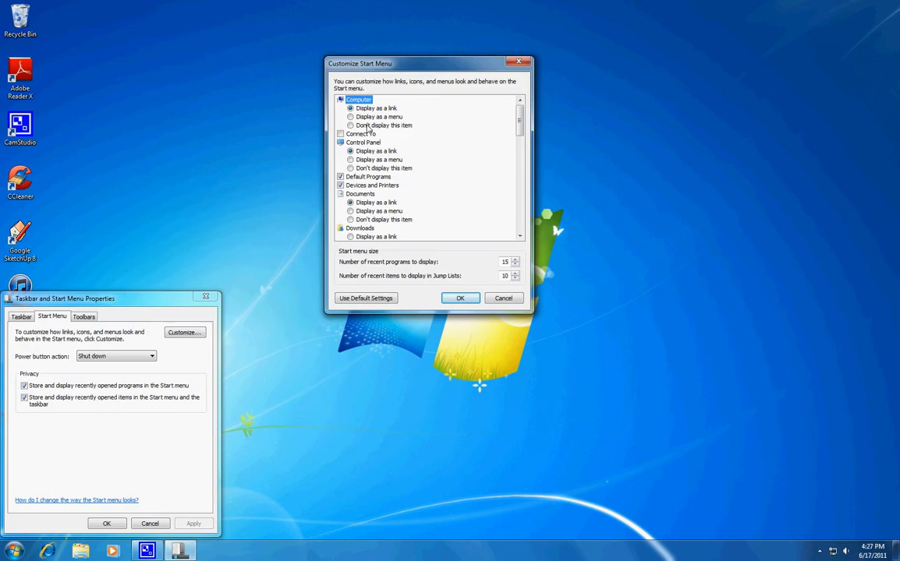
scroll(down, 3)
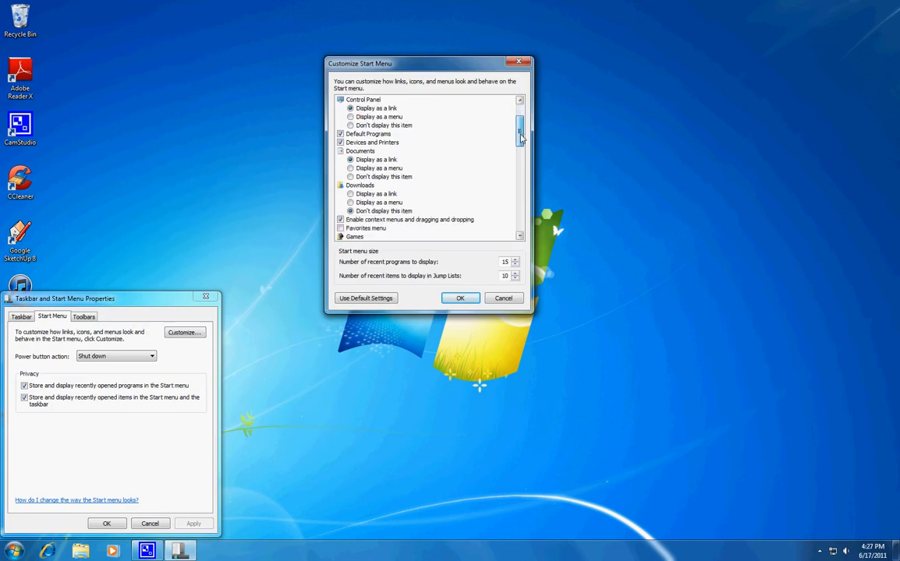
scroll(down, 3)
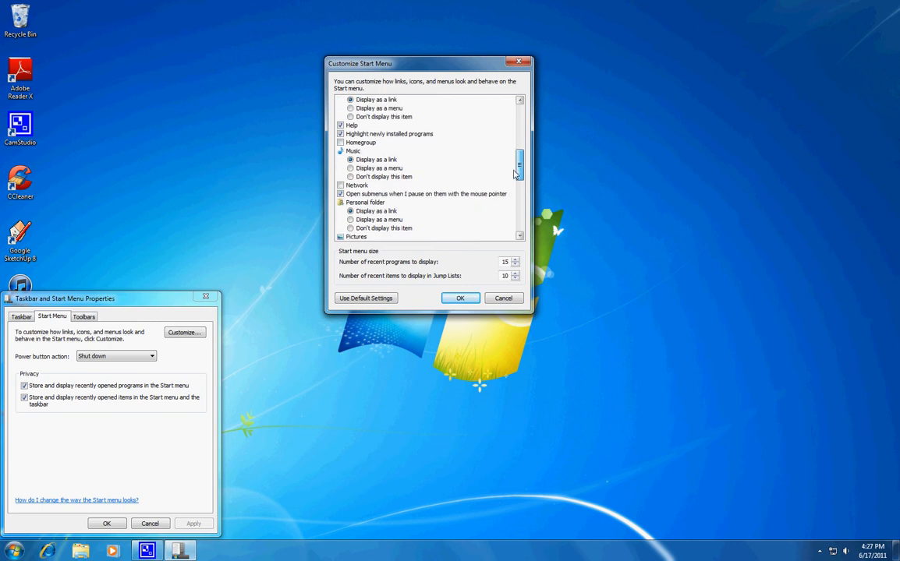
scroll(down, 3)
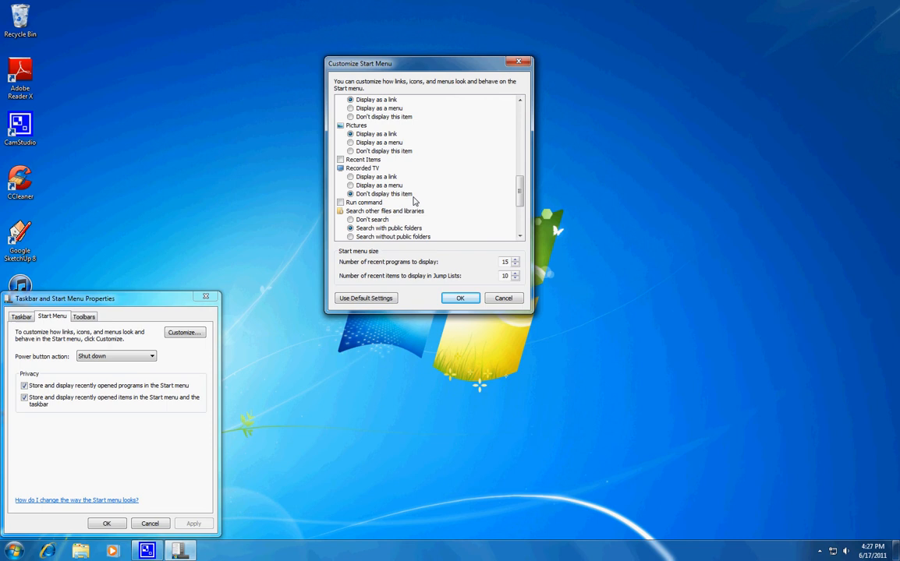
click(340, 203)
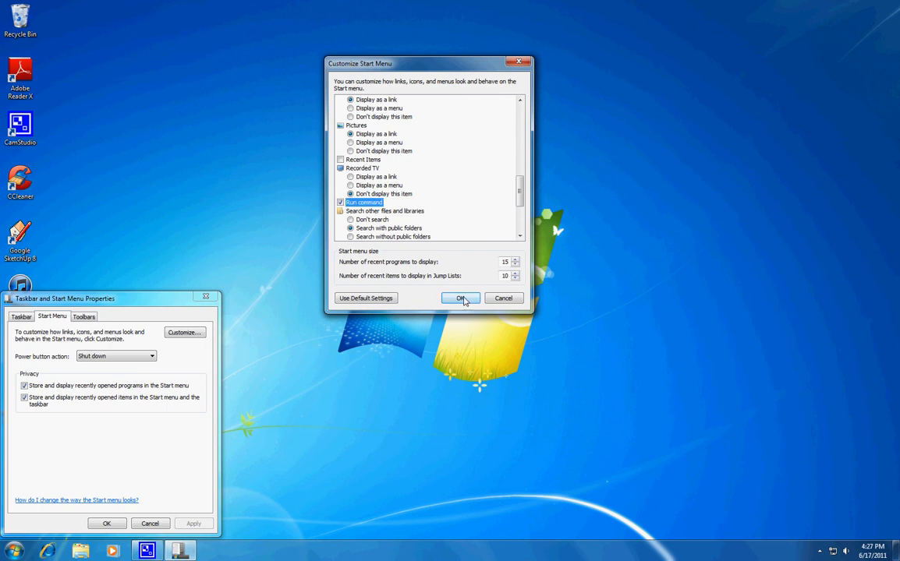
click(461, 298)
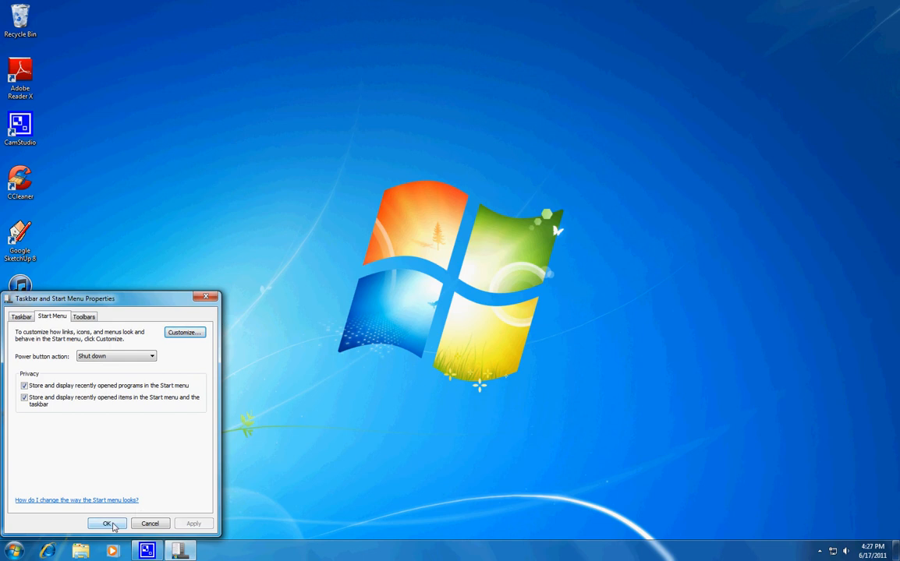
Apply the taskbar settings and bring up the Run box from the Start menu.
click(107, 524)
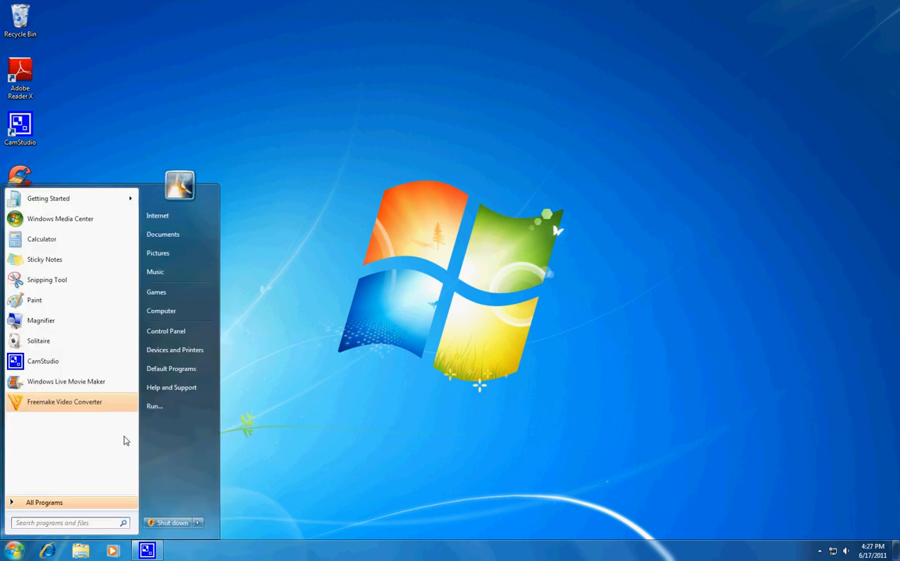
click(153, 405)
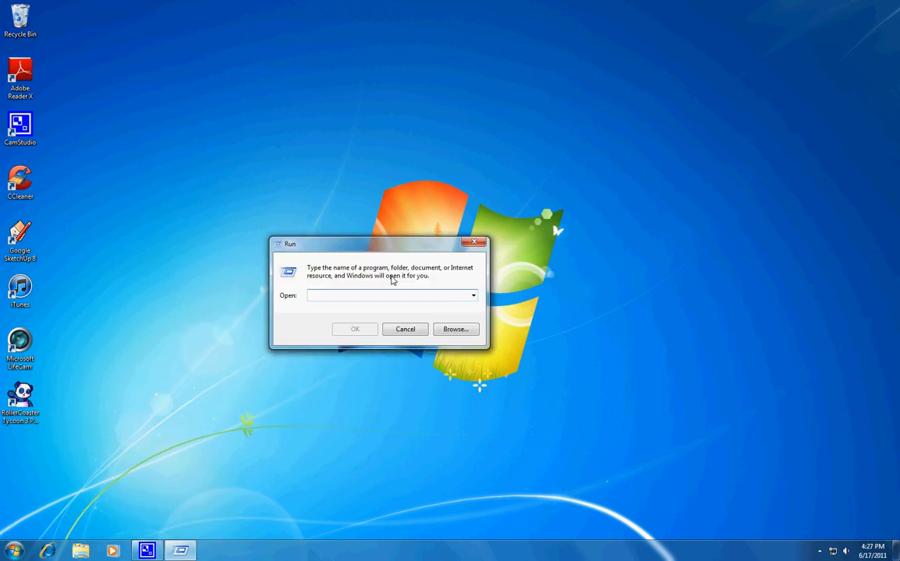
Launch Paint via 'mspaint' in the Run box, then close Paint.
text(mspaint)
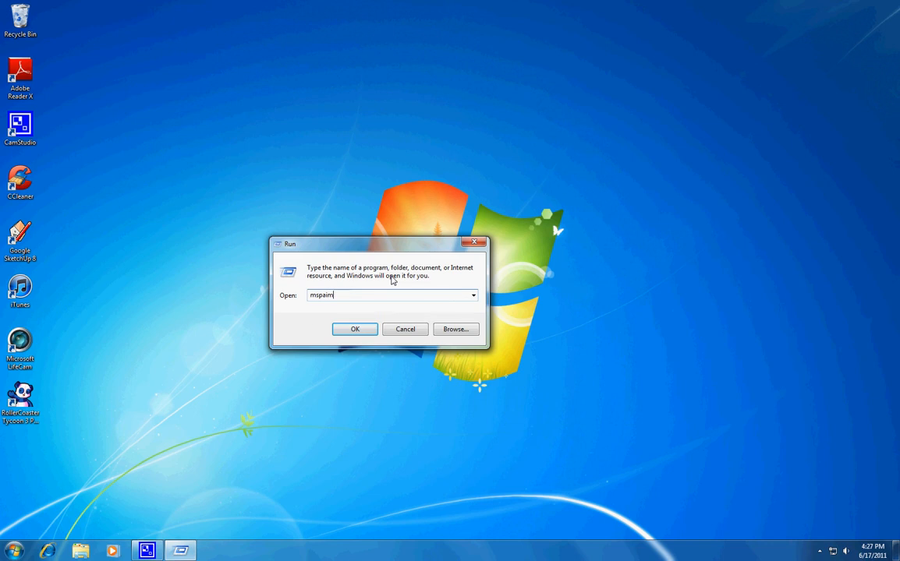
click(354, 327)
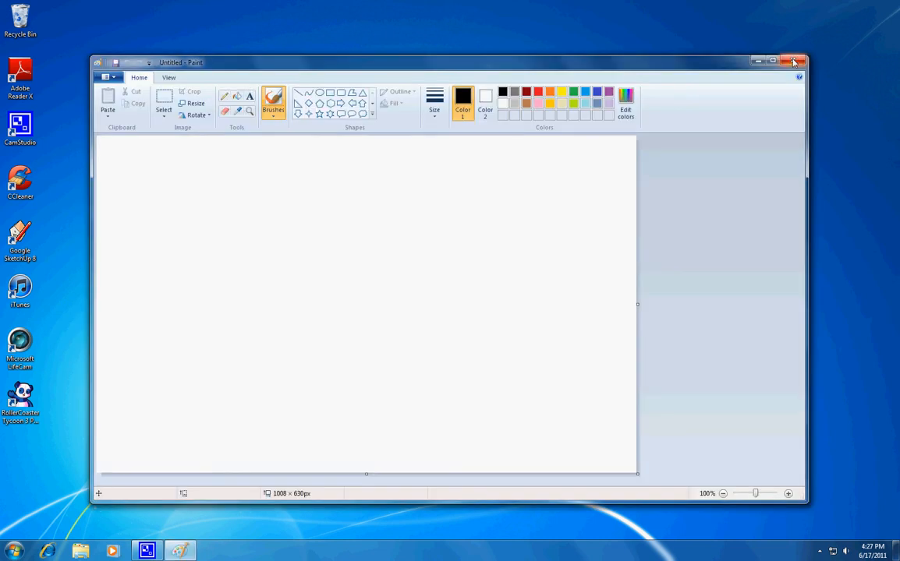
click(794, 62)
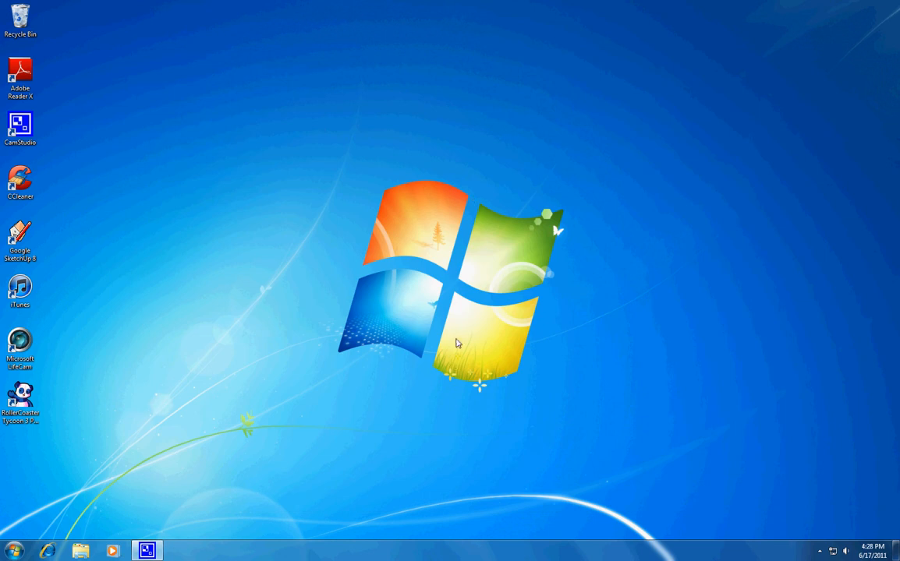
mouse_move(330, 539)
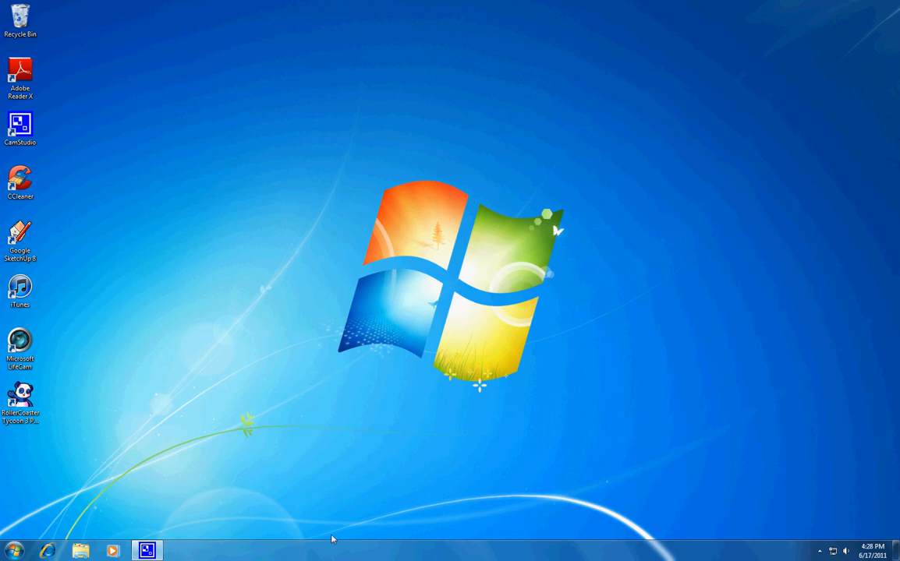